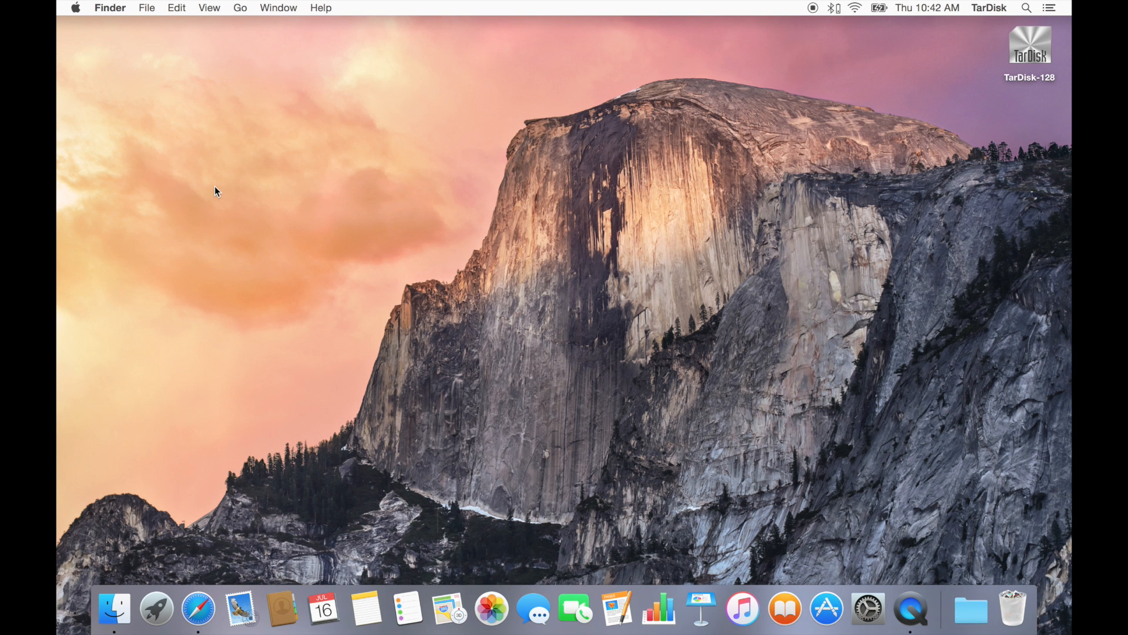
Launch System Preferences from the Dock and bring up Security & Privacy, reaching the administrator unlock prompt.
{"action": "left_click", "coordinate": [110, 8]}
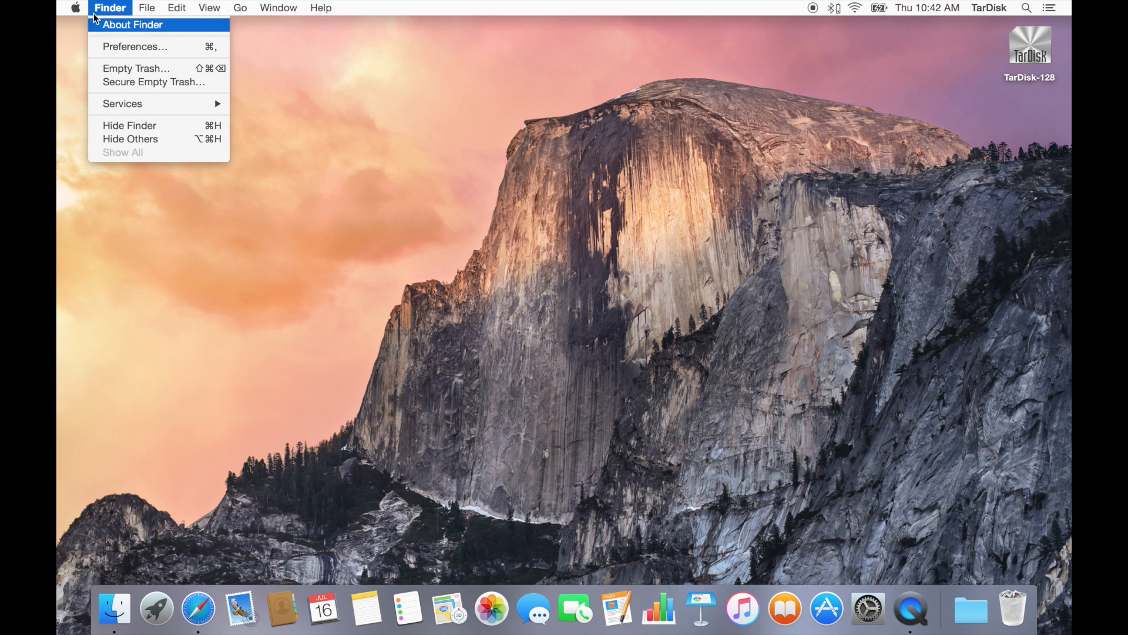
{"action": "left_click", "coordinate": [867, 608]}
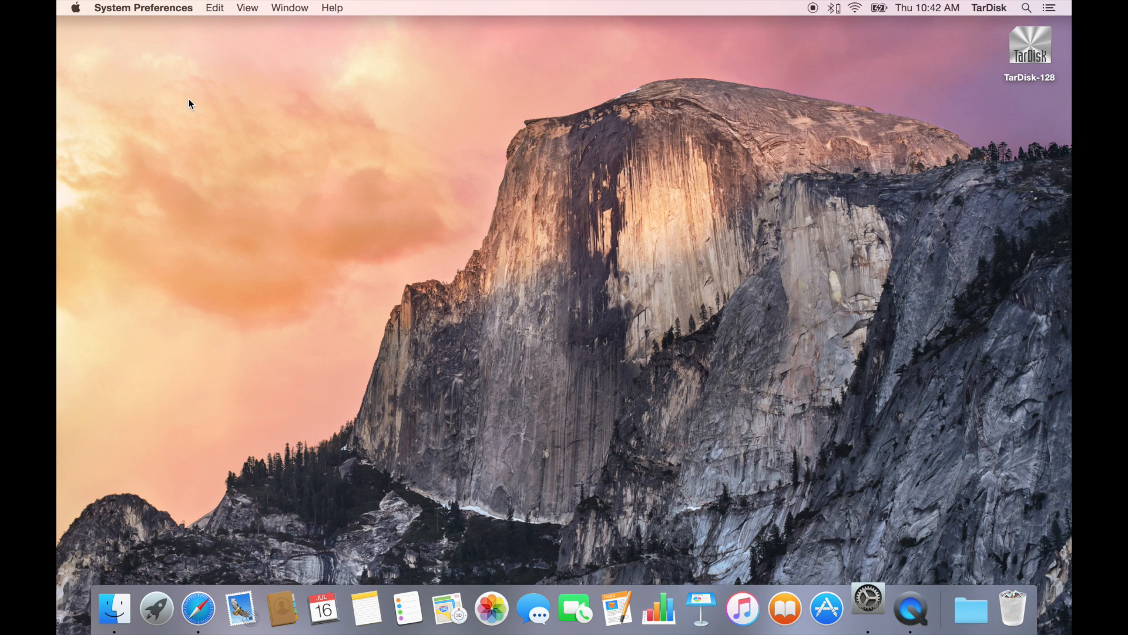
{"action": "left_click", "coordinate": [868, 607]}
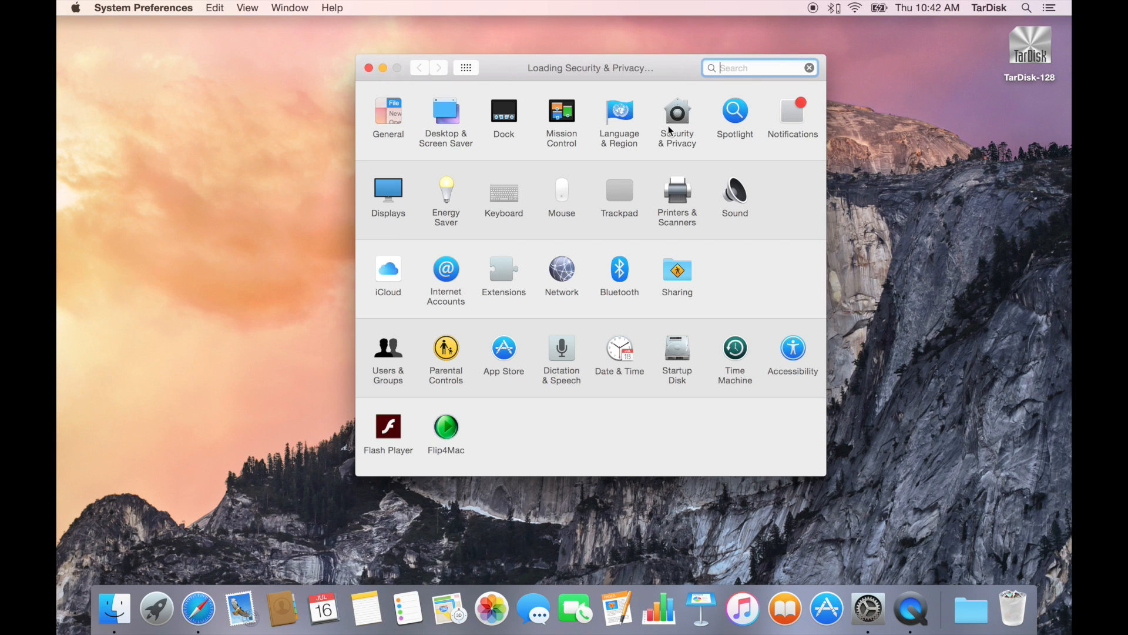
{"action": "left_click", "coordinate": [675, 116]}
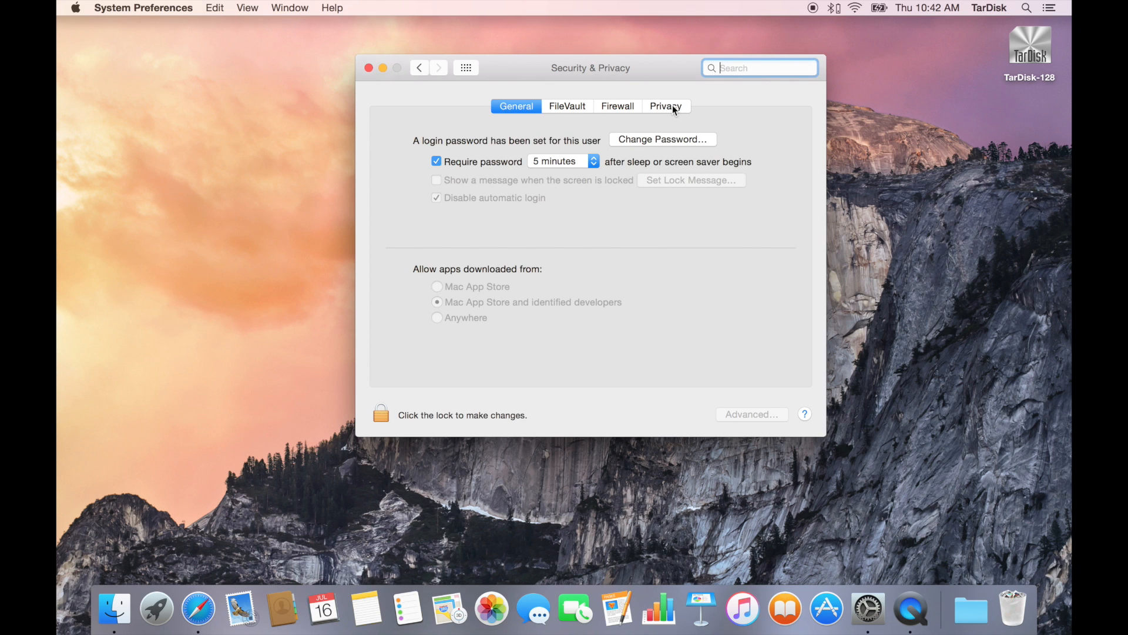
{"action": "left_click", "coordinate": [381, 415]}
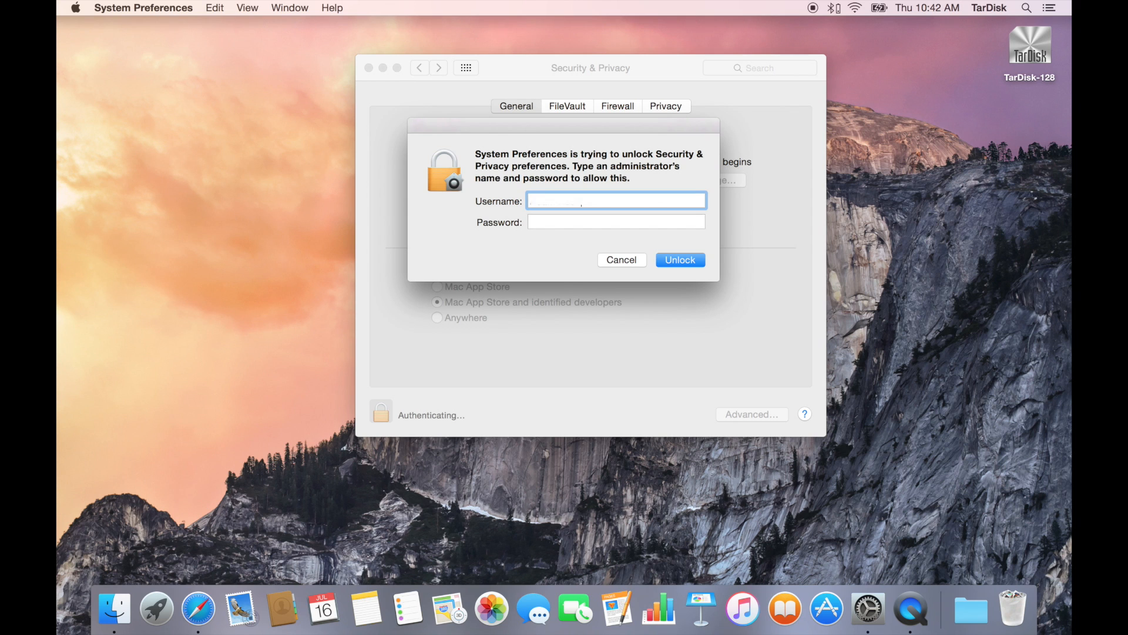
Enter the administrator password and unlock the Security & Privacy settings for changes.
{"action": "type", "text": "password"}
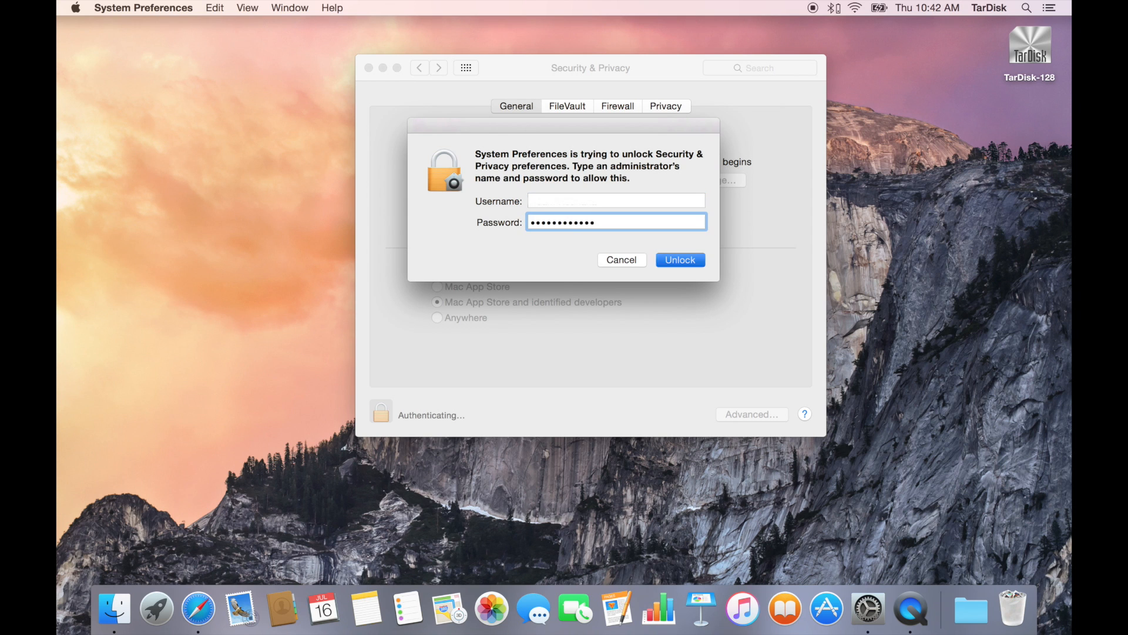
{"action": "left_click", "coordinate": [678, 259]}
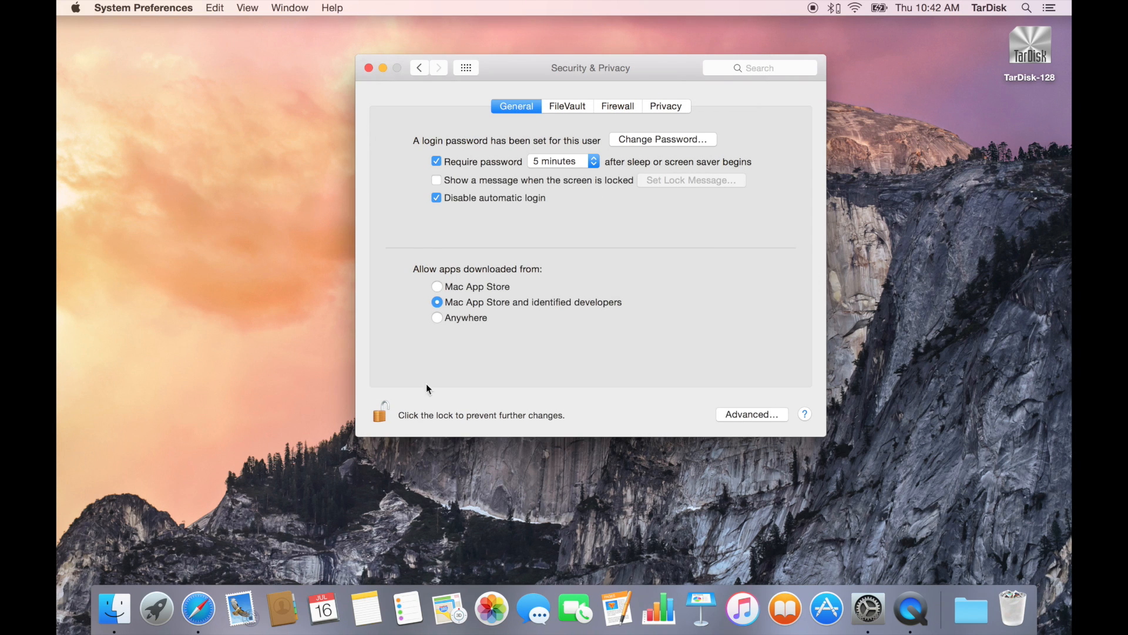
{"action": "mouse_move", "coordinate": [556, 250]}
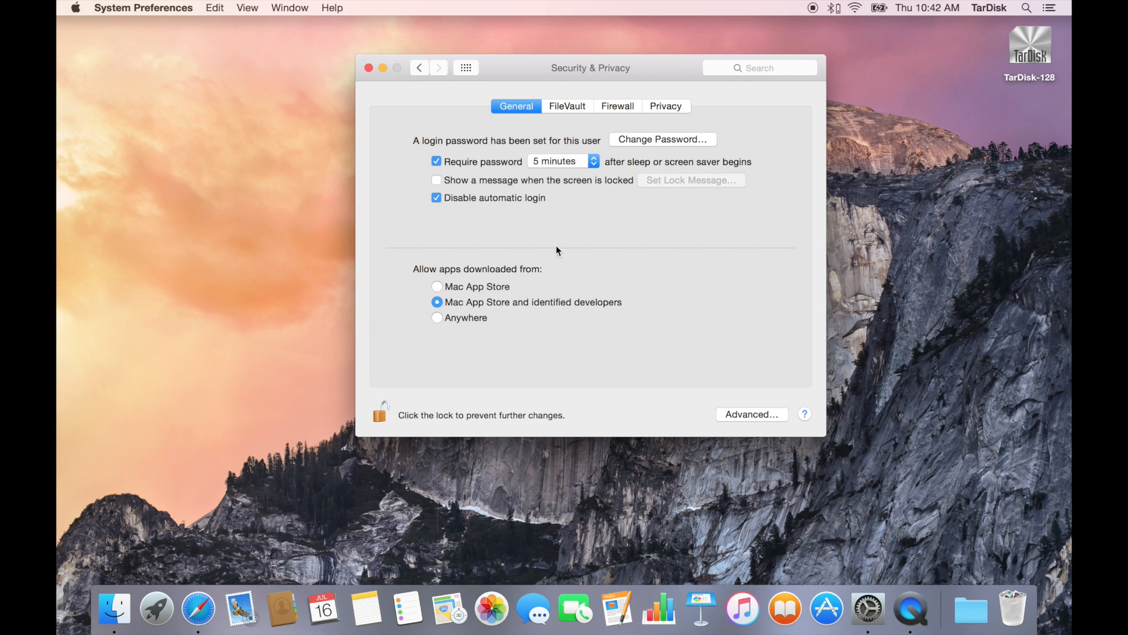
Start turning on FileVault and choose the iCloud account option to unlock the disk and reset the password.
{"action": "left_click", "coordinate": [567, 105]}
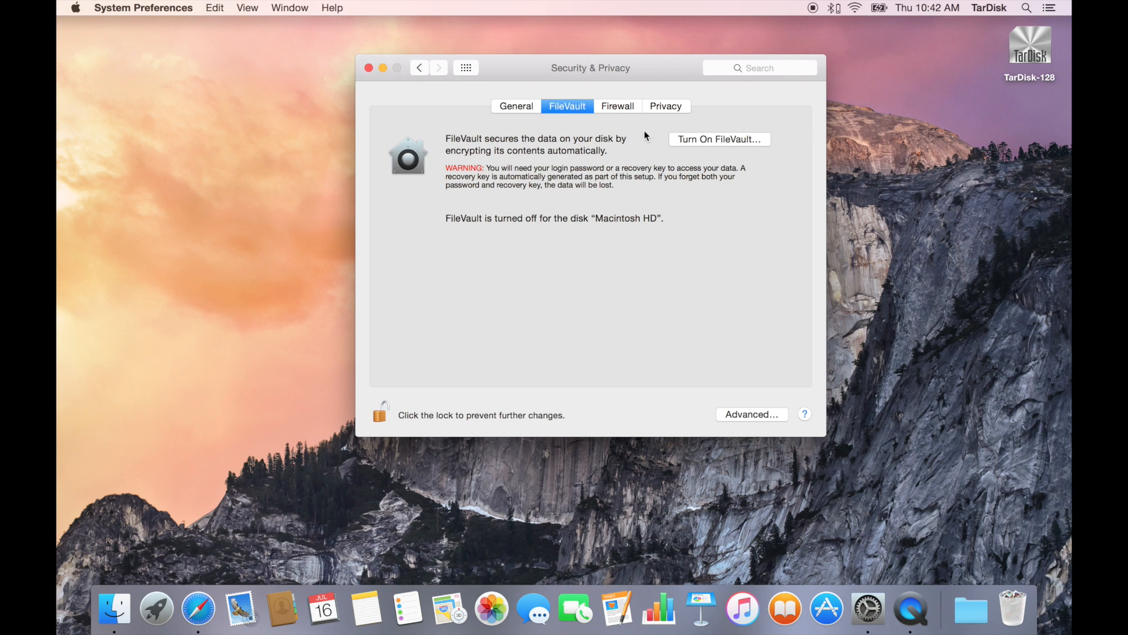
{"action": "left_click", "coordinate": [718, 139]}
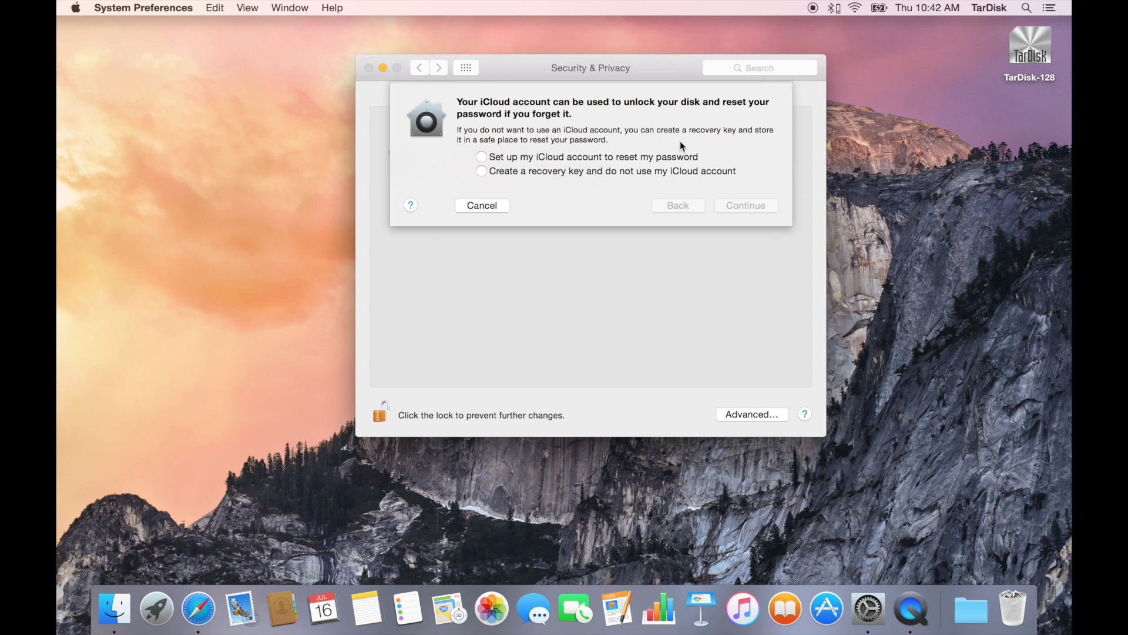
{"action": "mouse_move", "coordinate": [505, 112]}
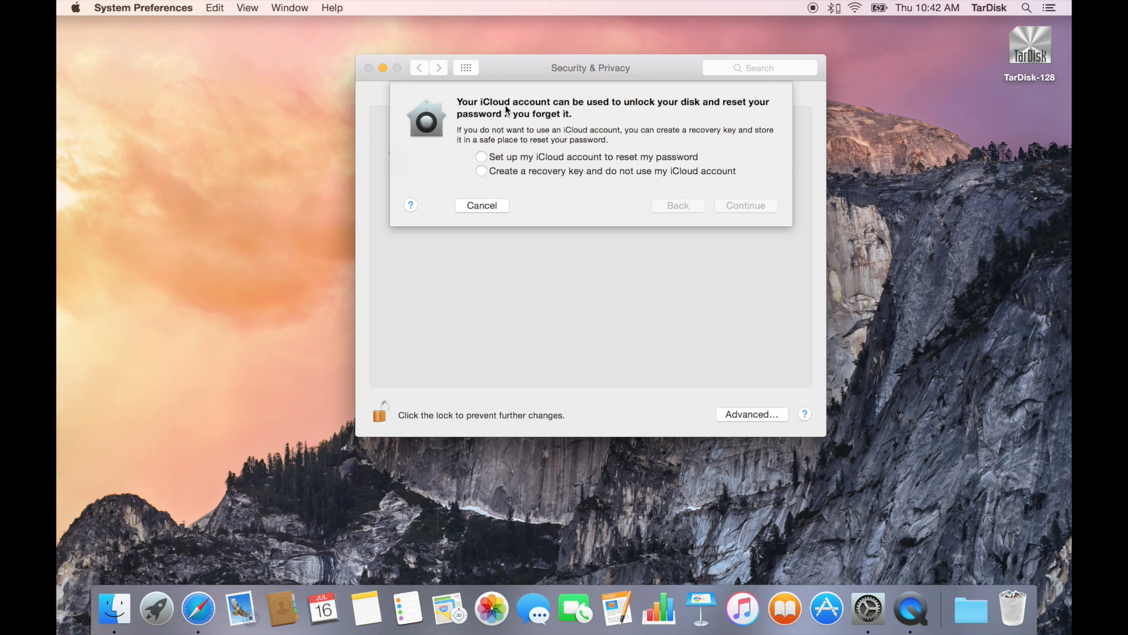
{"action": "mouse_move", "coordinate": [544, 162]}
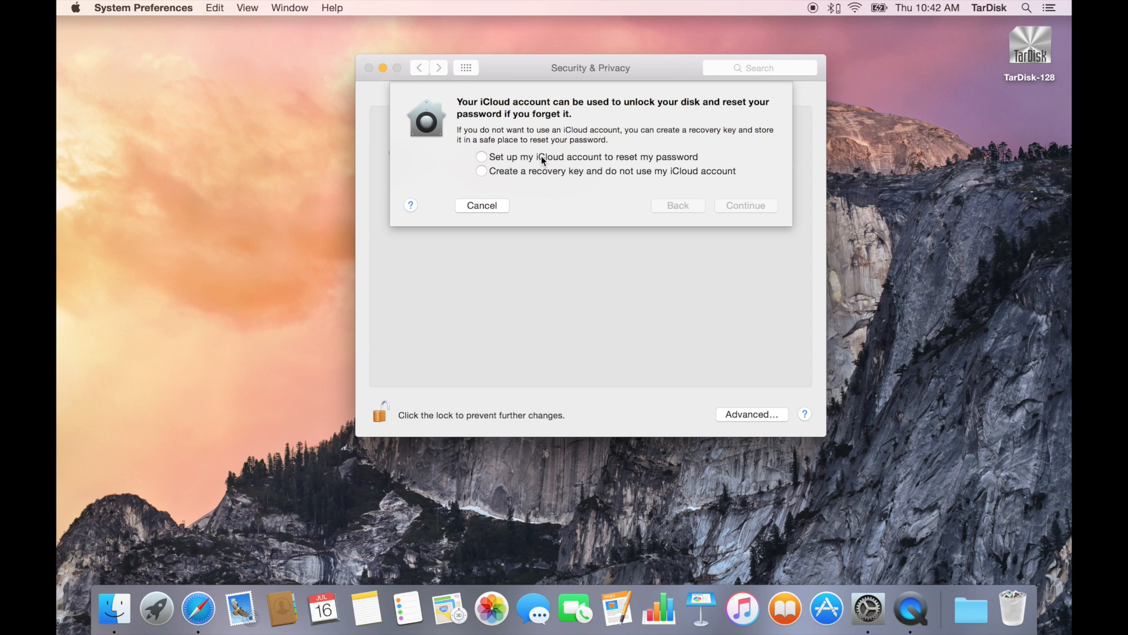
{"action": "left_click", "coordinate": [481, 157]}
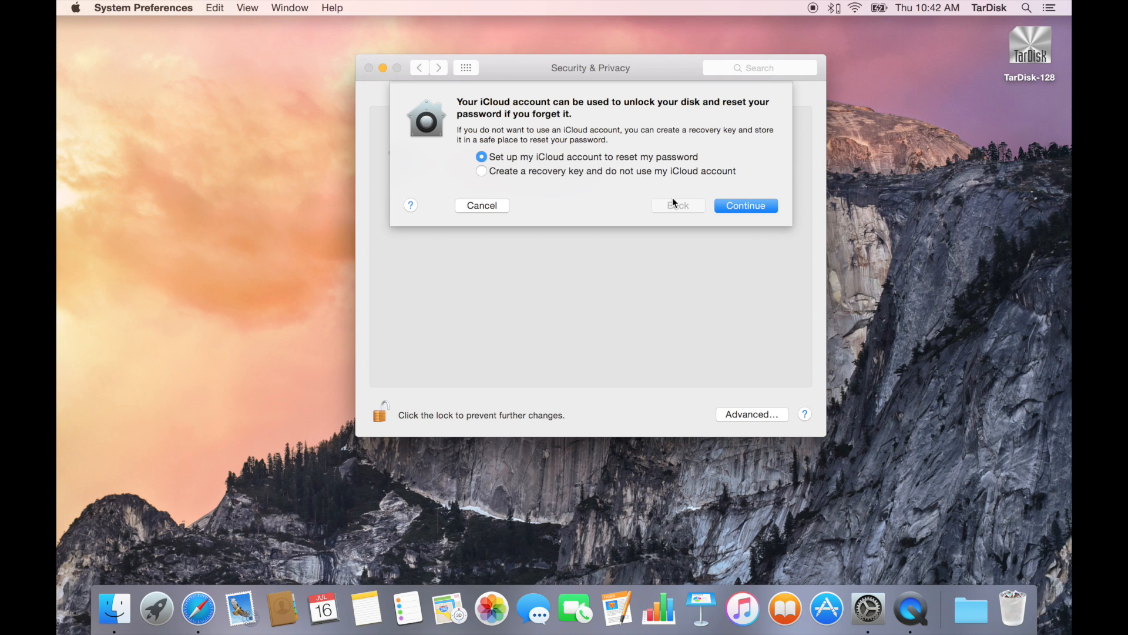